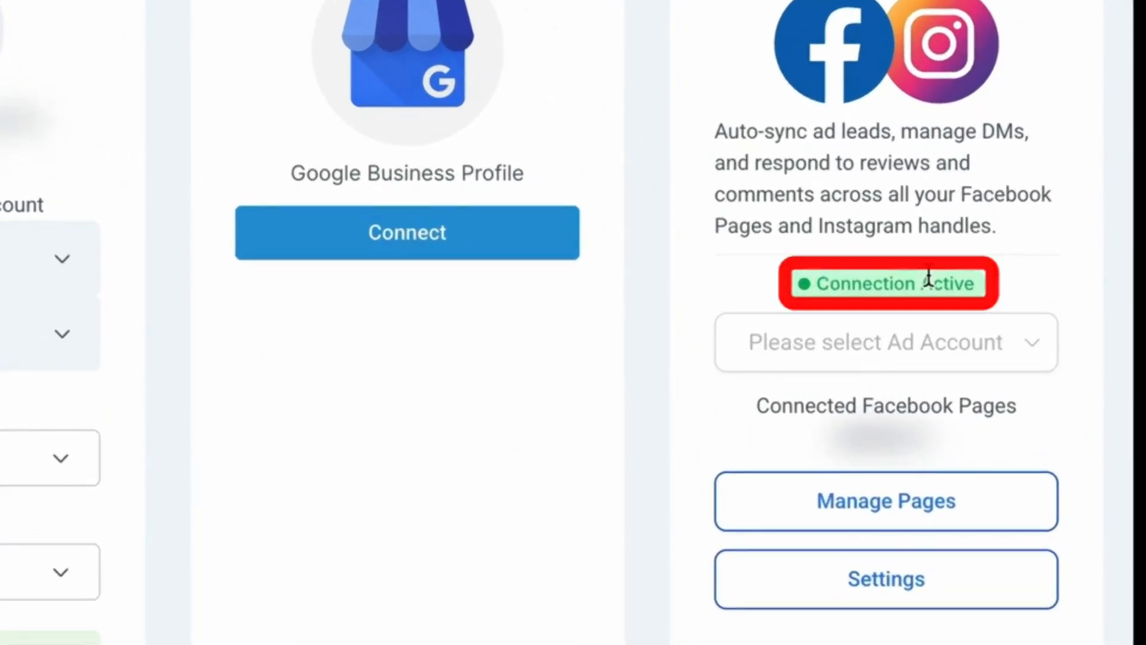
mouse_move(959, 502)
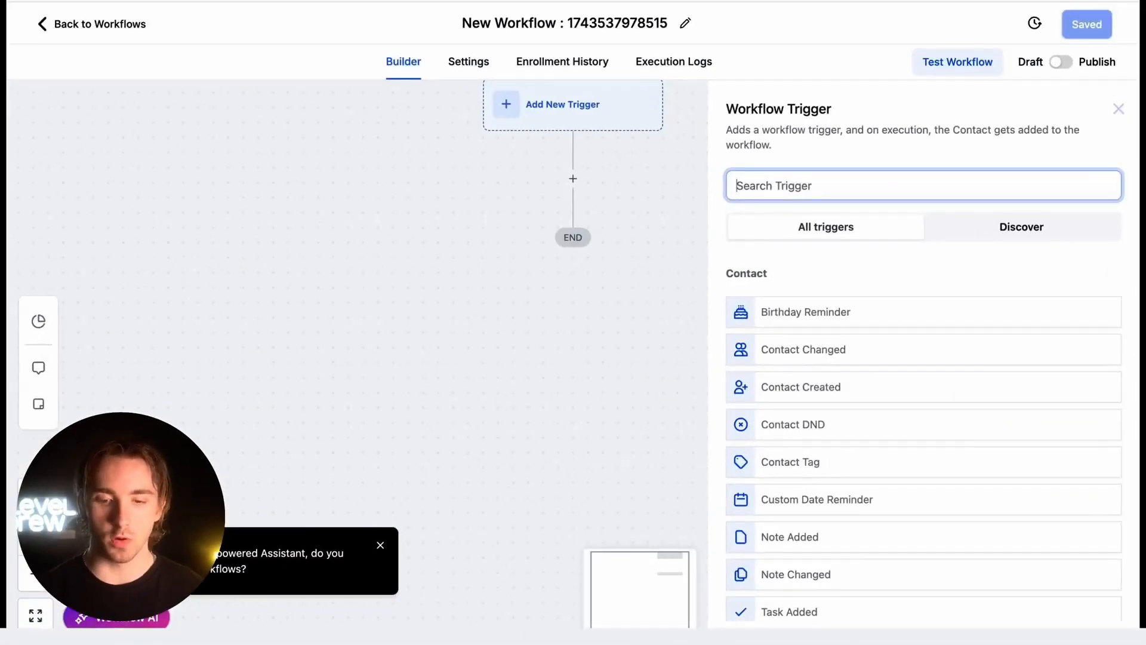
Step: Choose the Customer Replied trigger and filter the reply channel to Facebook Messenger
text(repl)
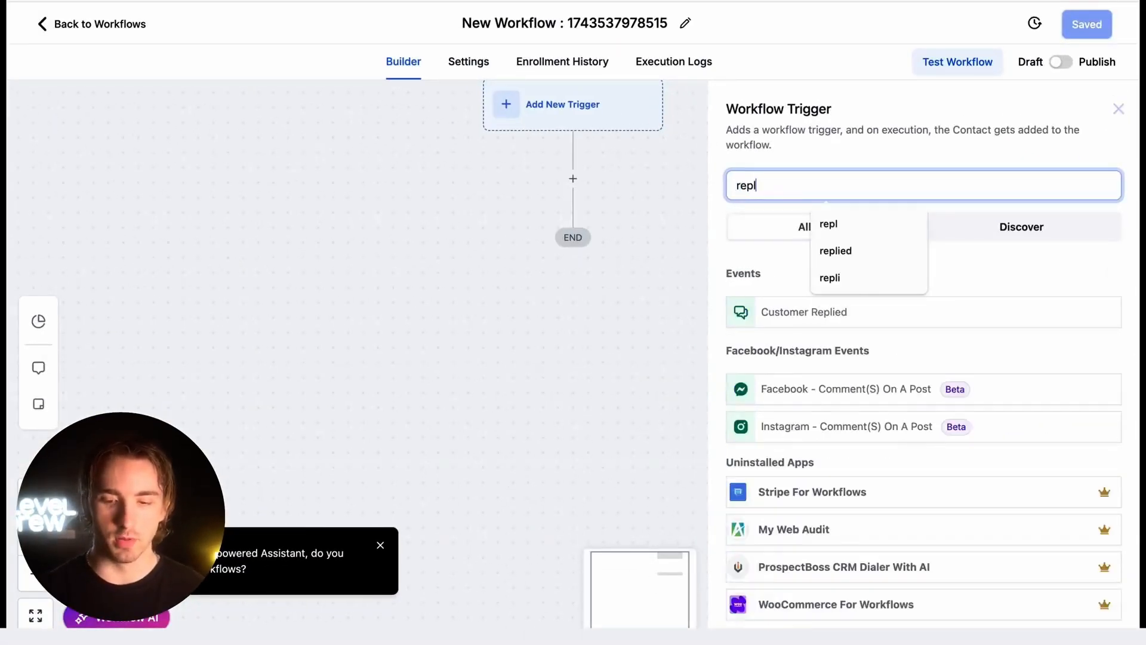
click(804, 312)
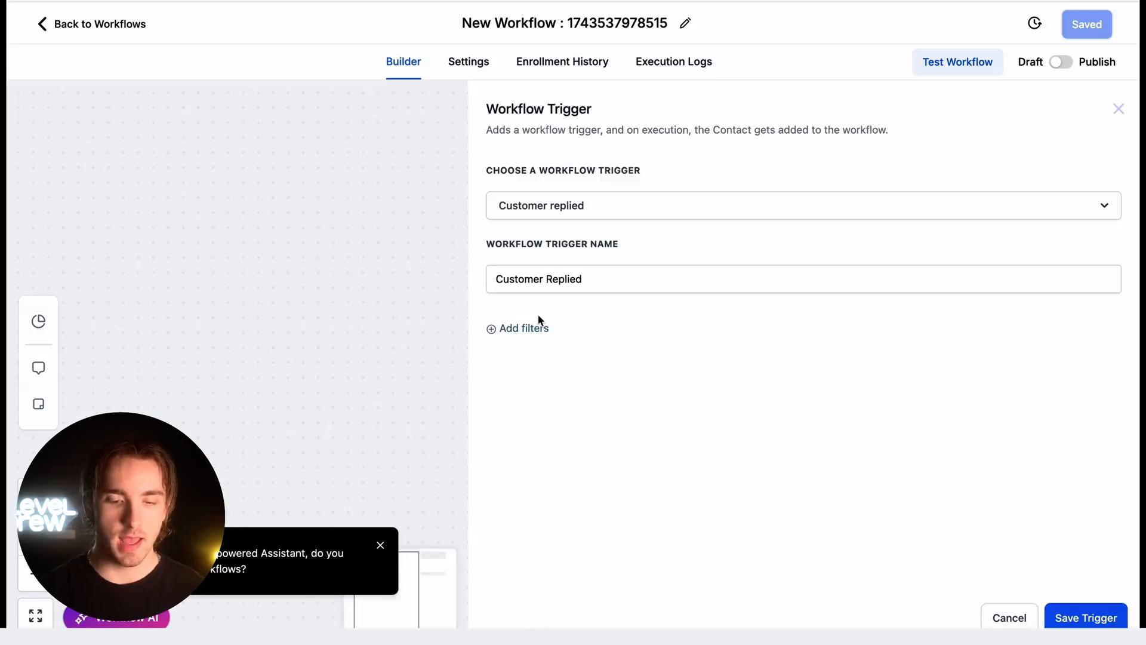
click(524, 327)
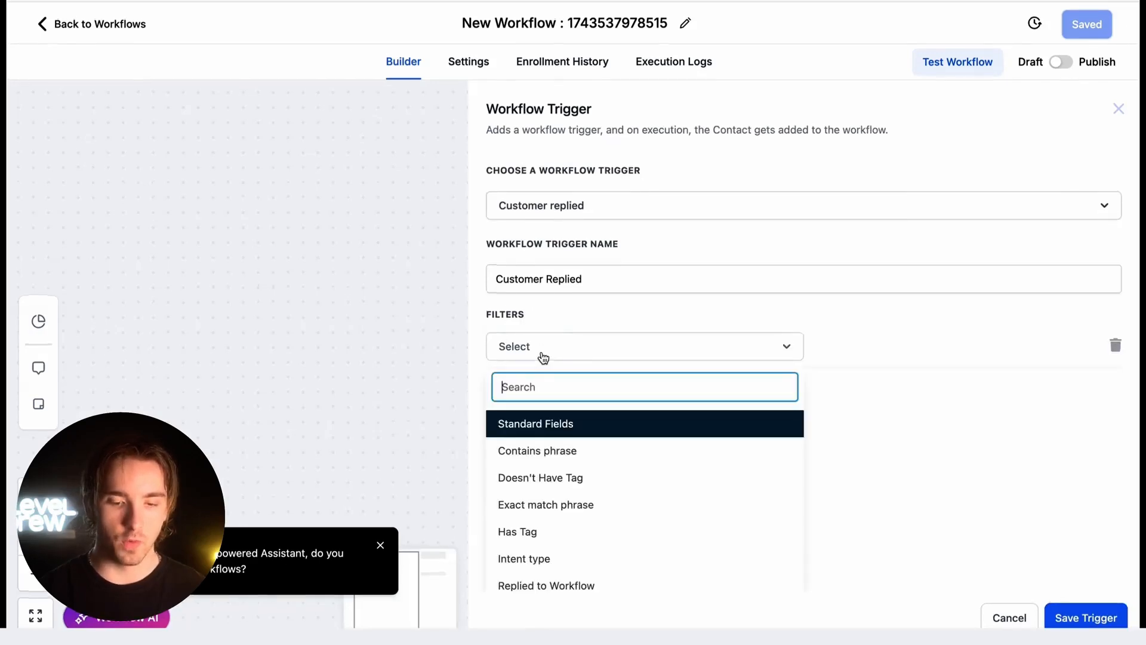
scroll(down, 3)
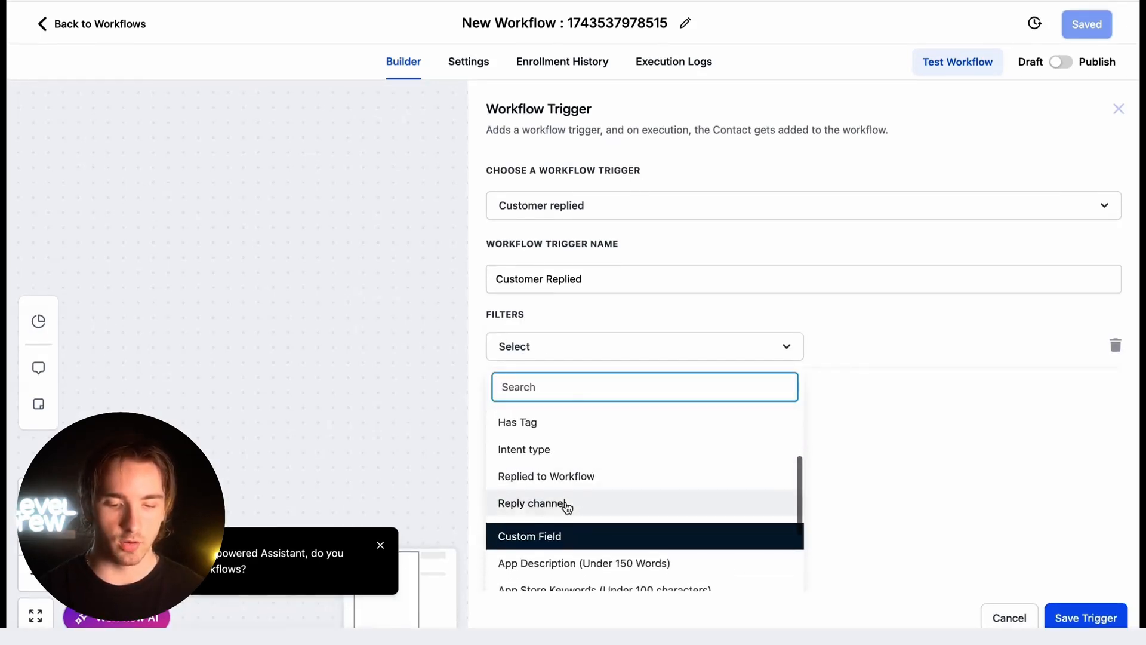
click(534, 503)
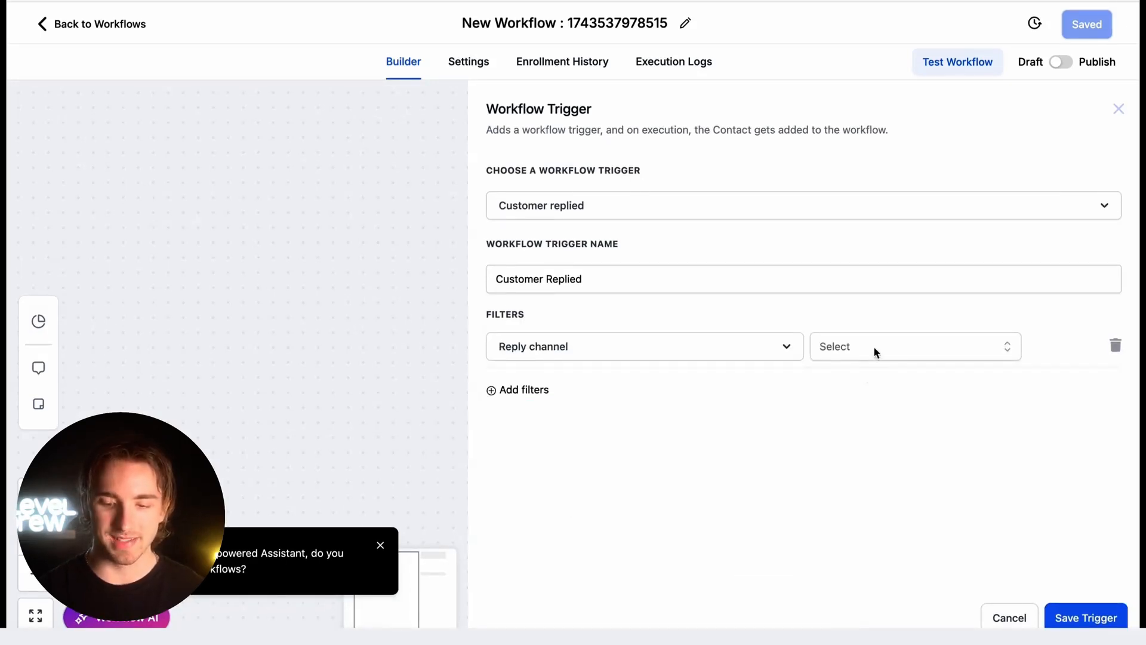
click(914, 346)
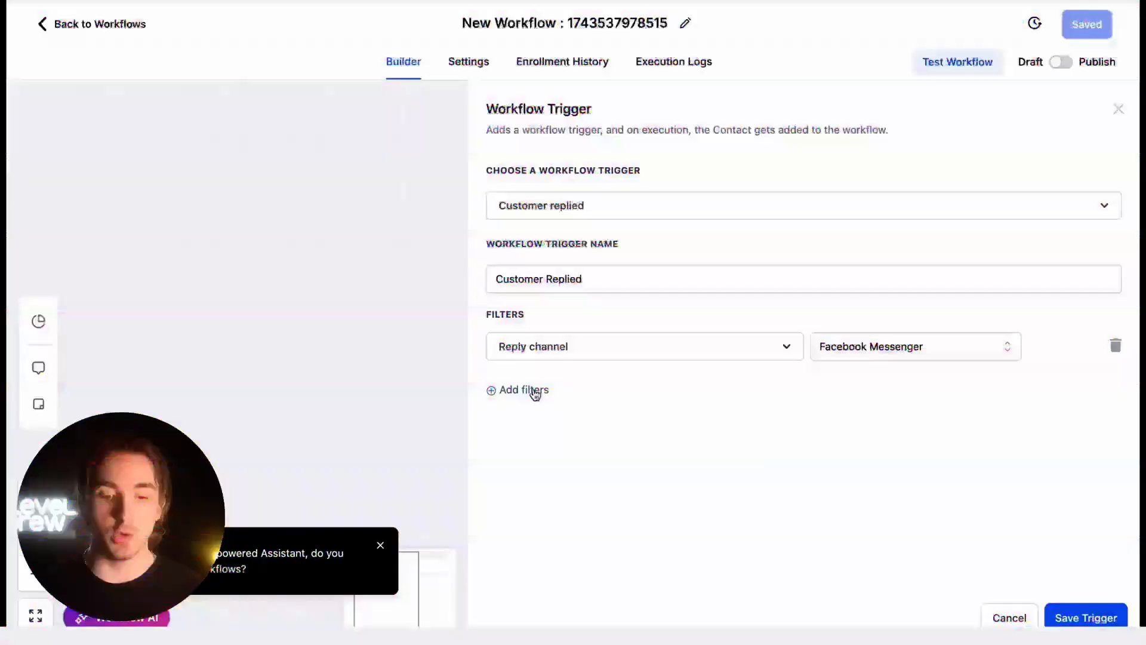
Step: Remove the extra exact-match phrase filter and save the trigger
click(523, 390)
text(LEAR)
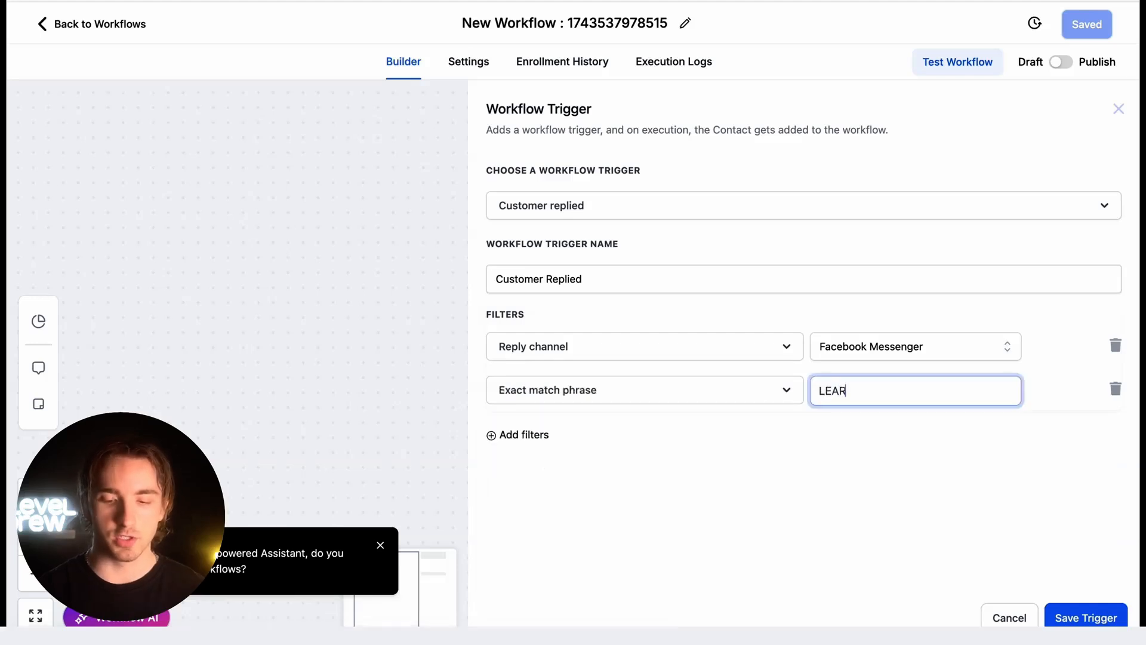
text(N)
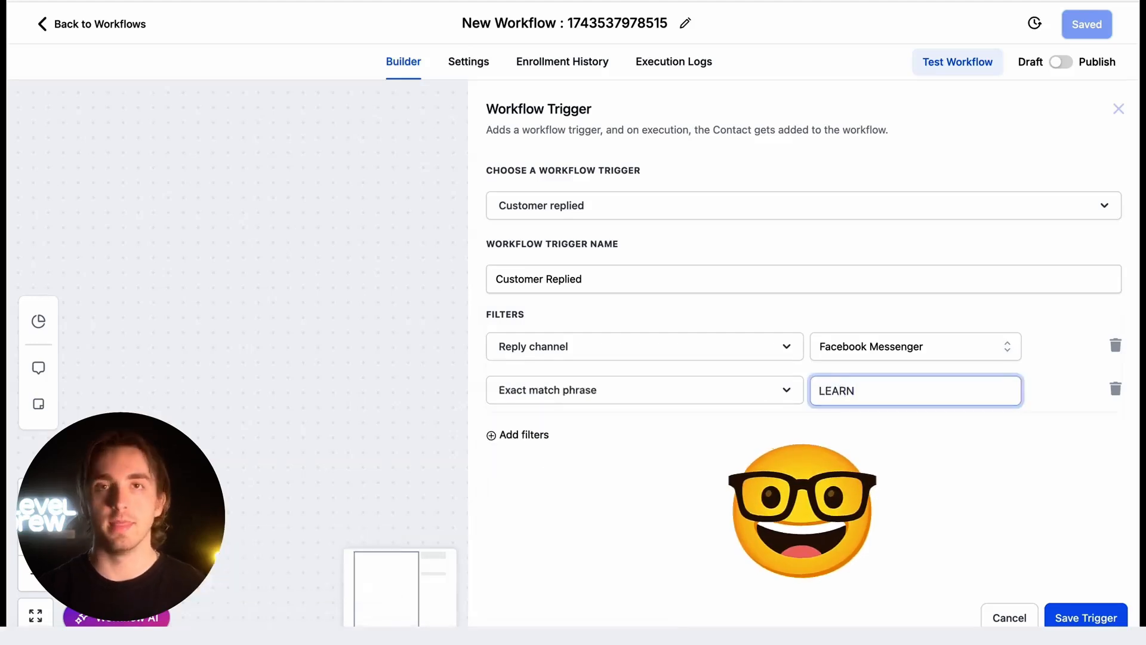
click(1116, 388)
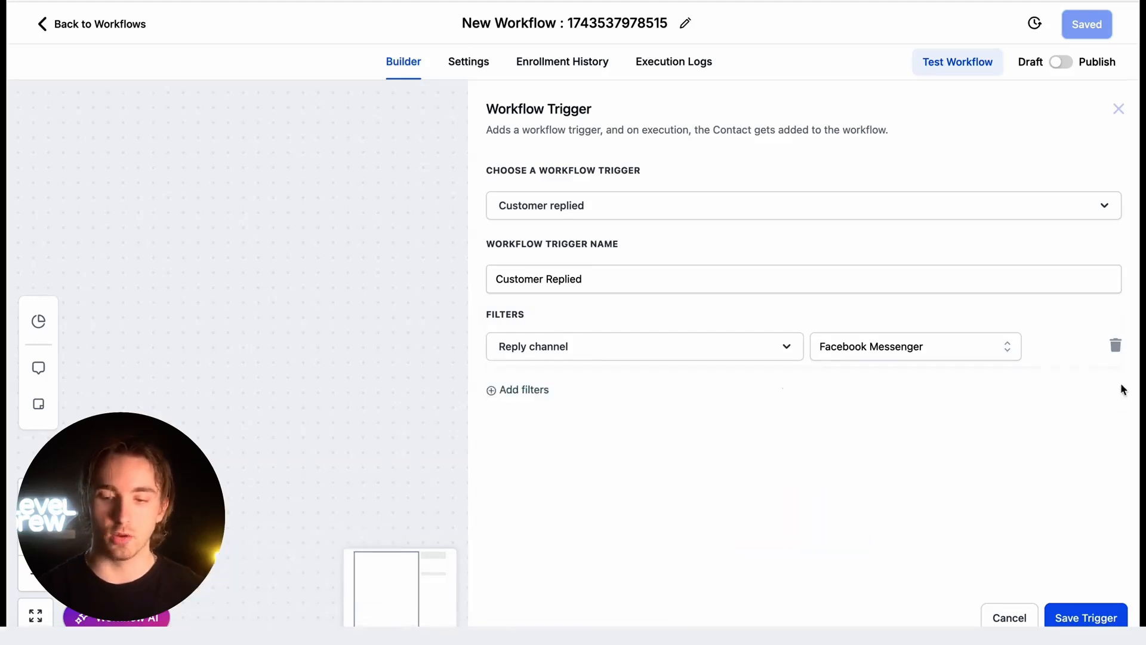
click(1085, 618)
text(face)
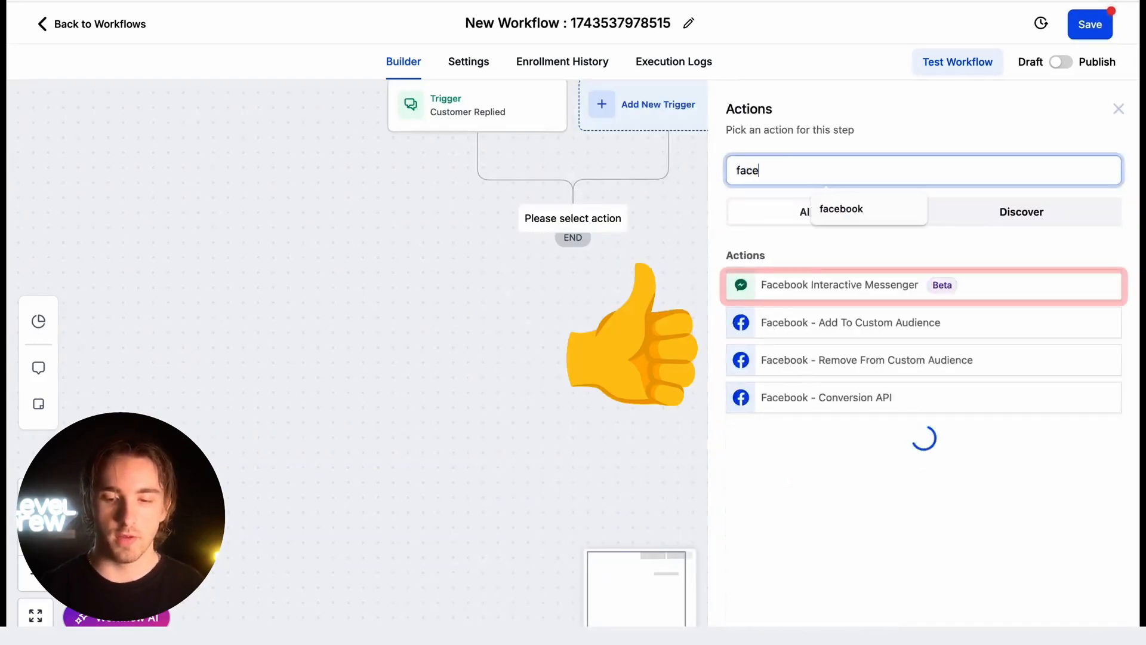
Step: Add a Facebook Interactive Messenger action replying to DM with greeting 'Hey {{contact.name}}!'
click(838, 284)
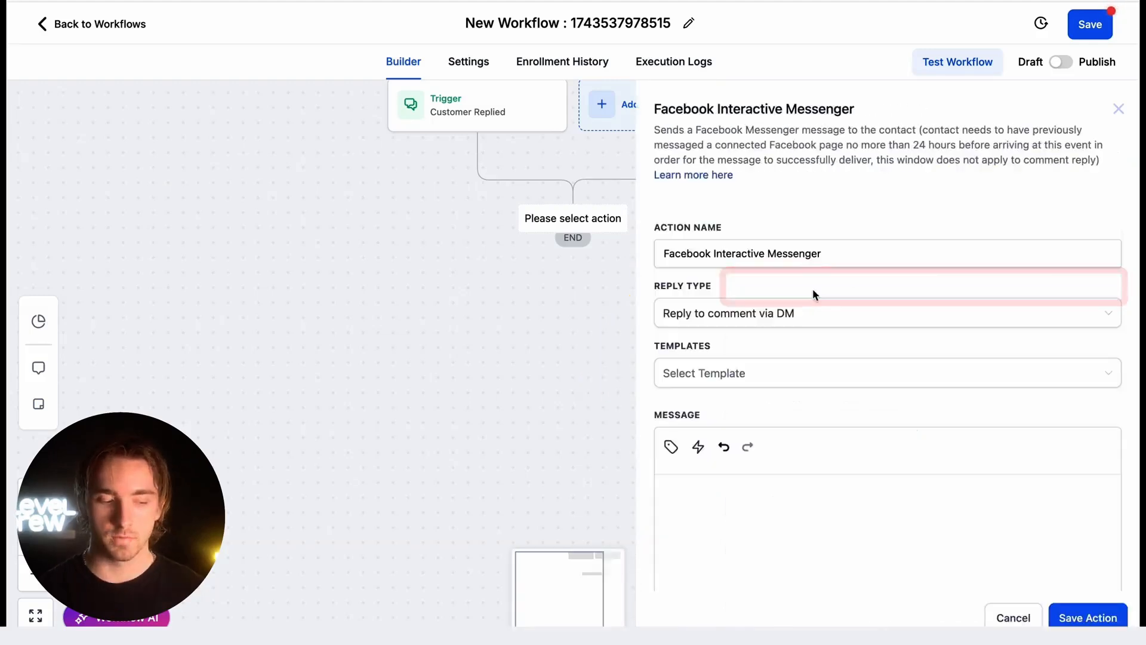
click(882, 313)
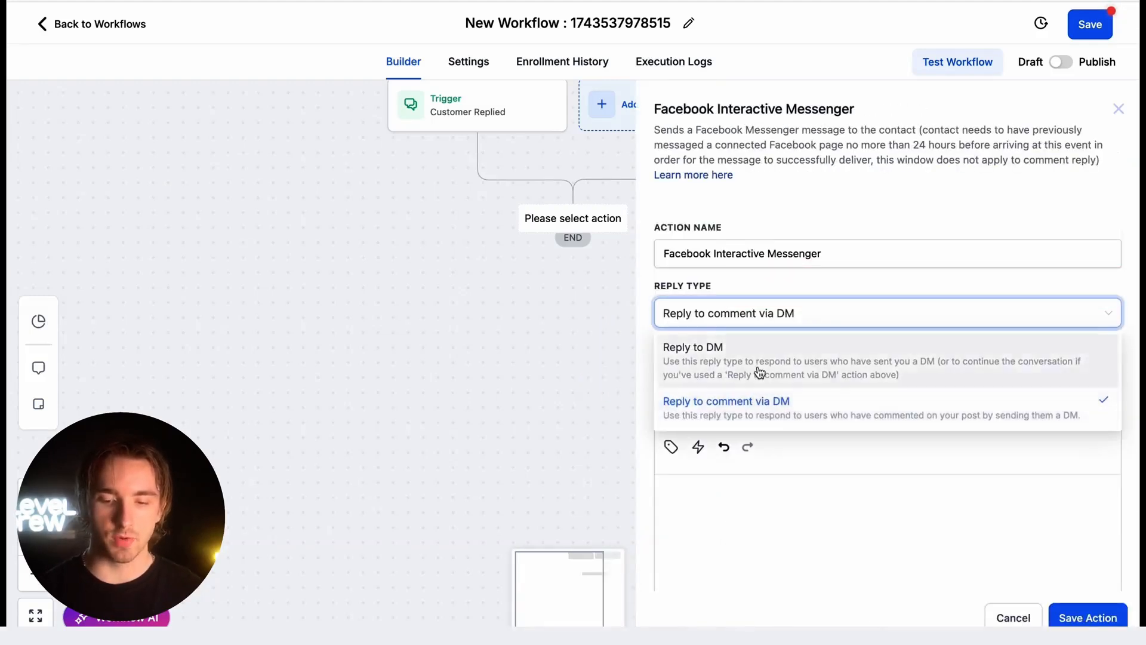
click(693, 346)
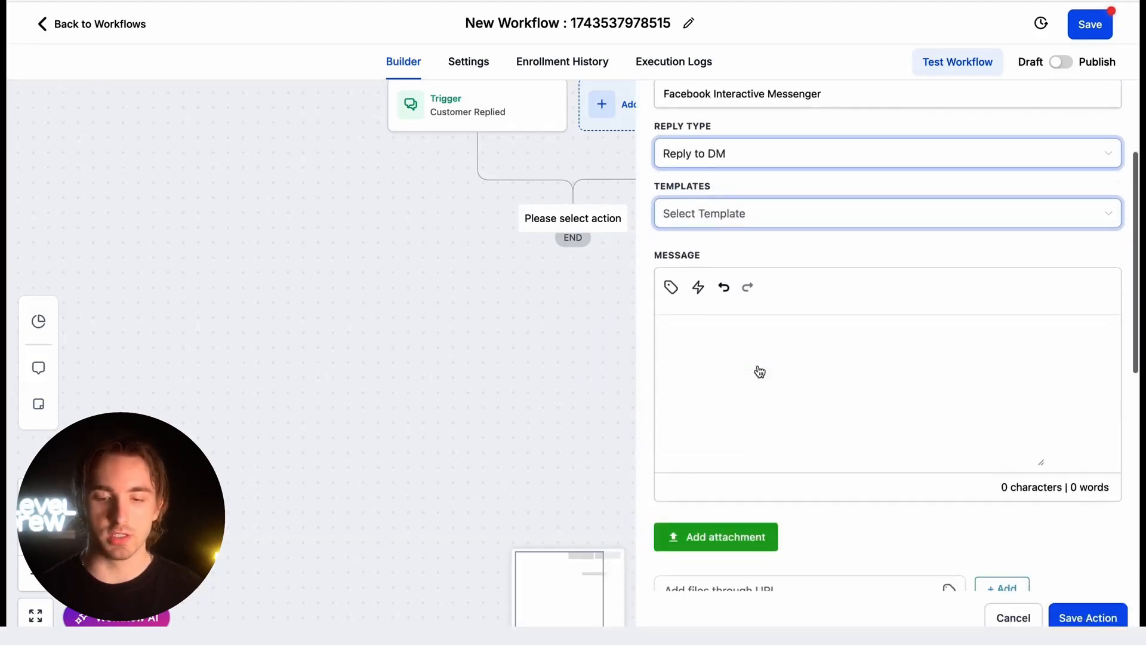
click(760, 372)
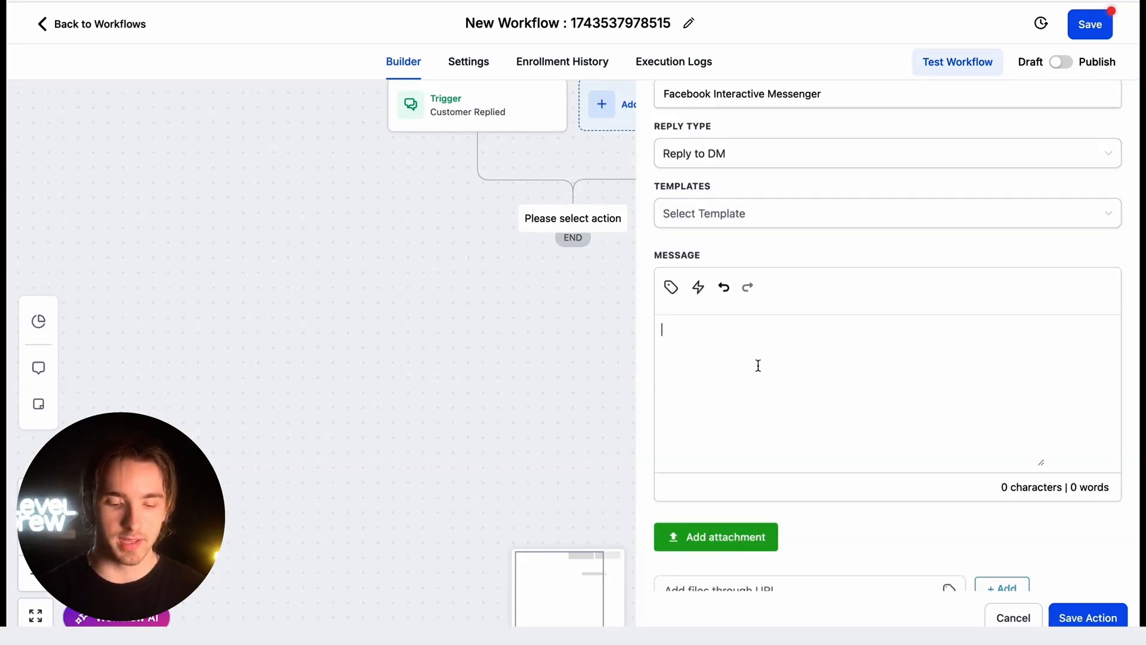
click(670, 287)
text(Hey {{contact.name}}!)
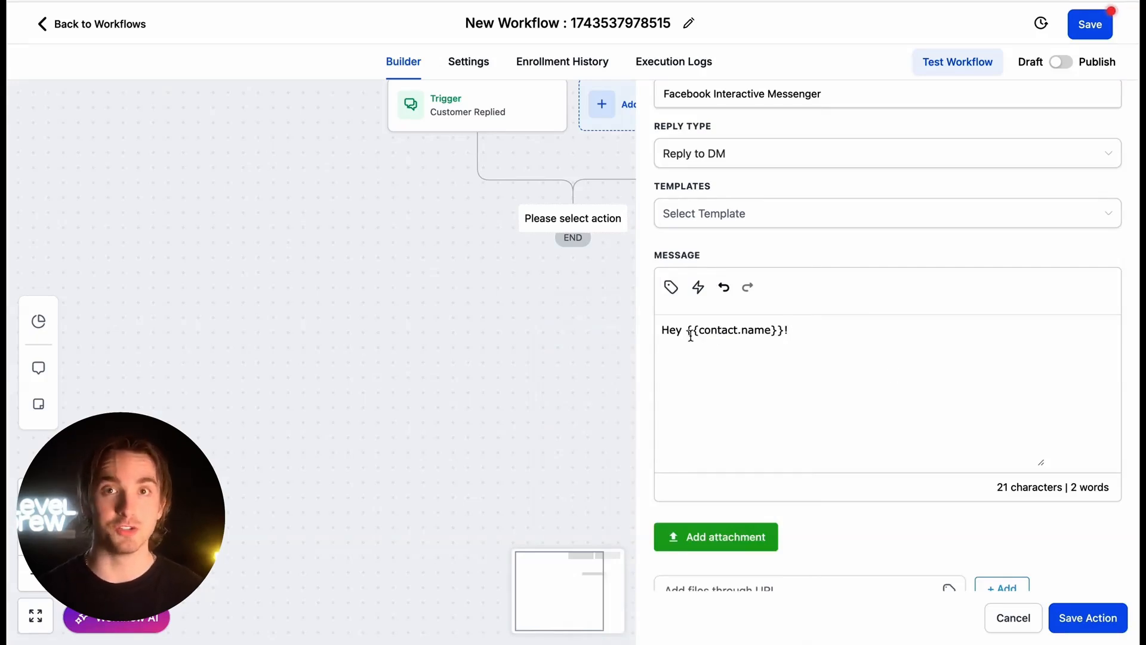
Step: Add a 'Go to website' button set to Perform Actions and save the Messenger step
scroll(down, 3)
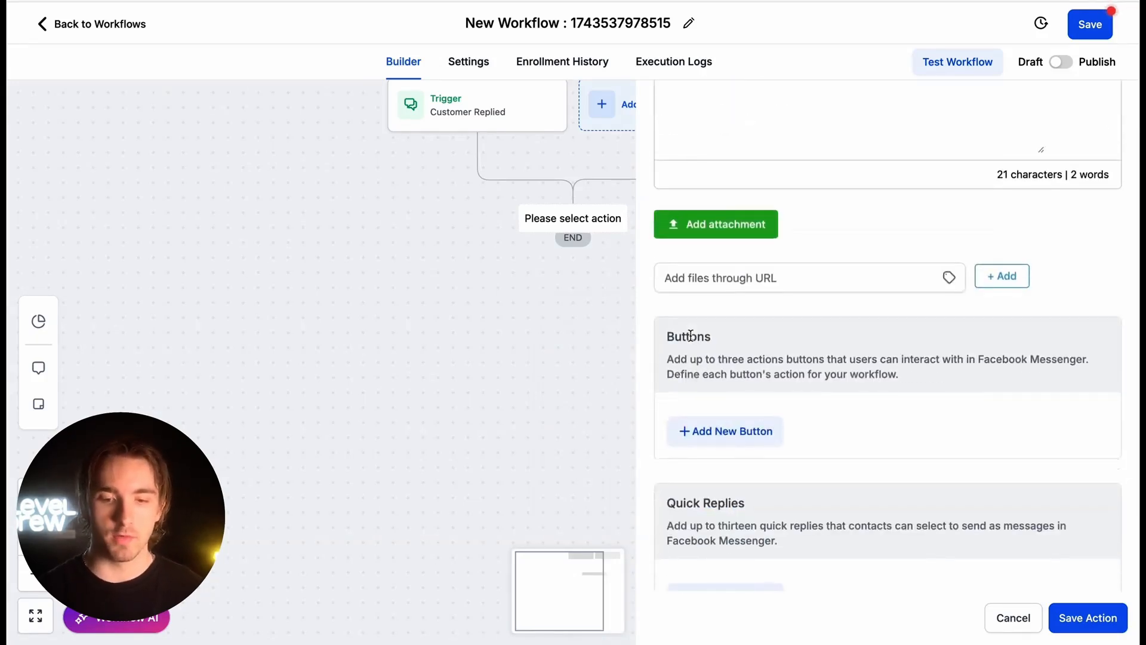
scroll(down, 3)
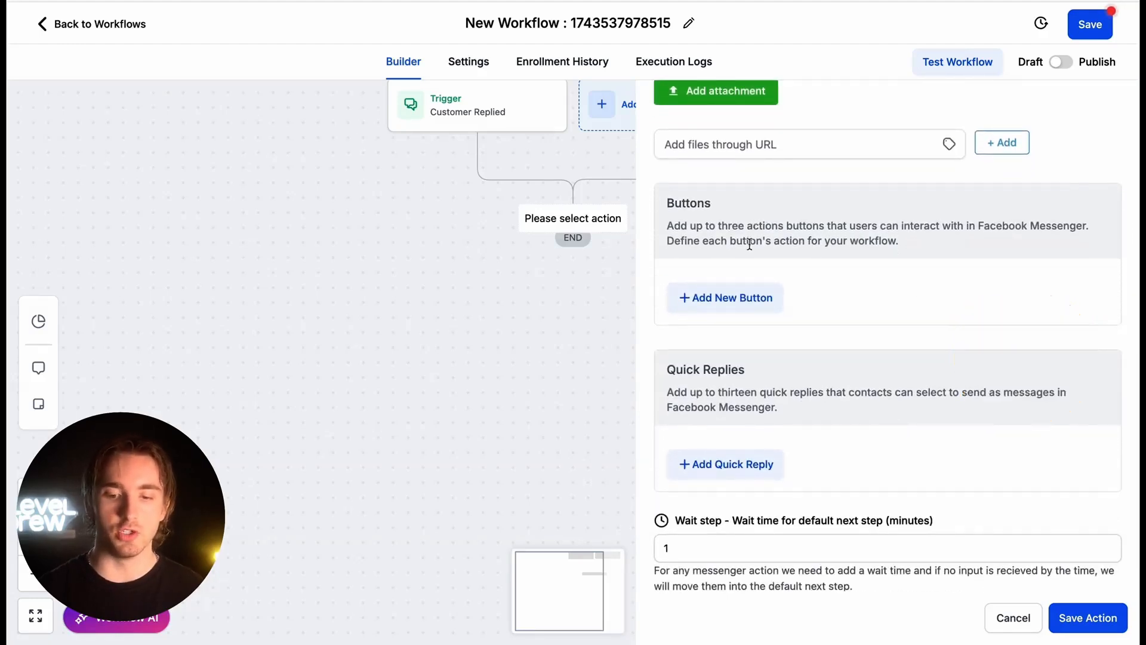
click(724, 297)
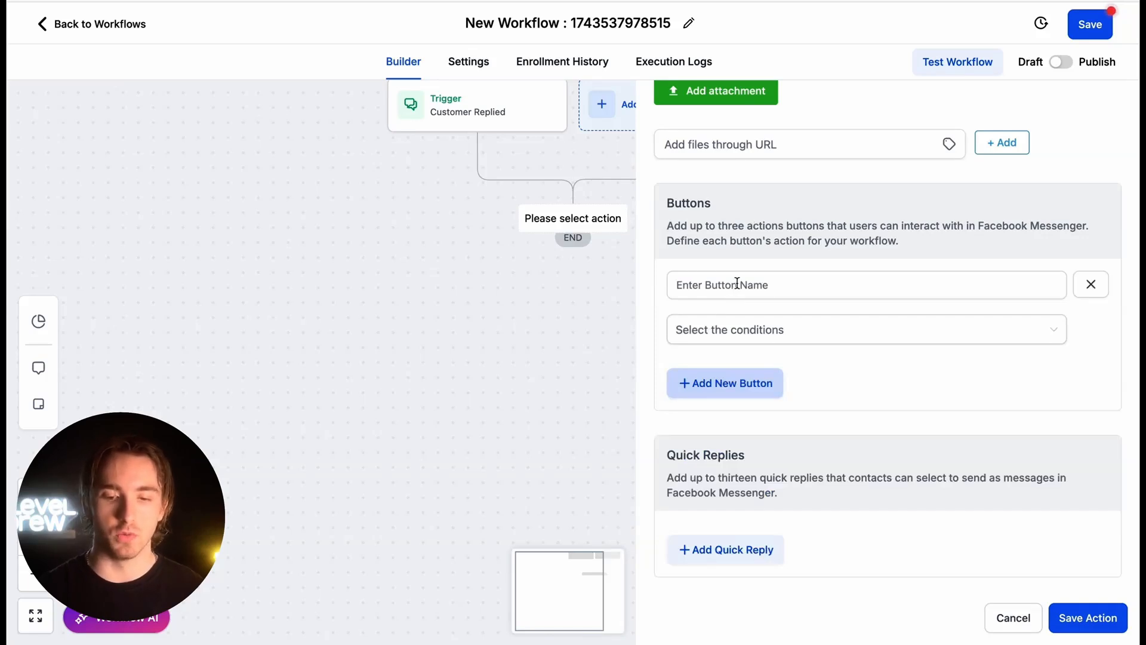
text(Go to website)
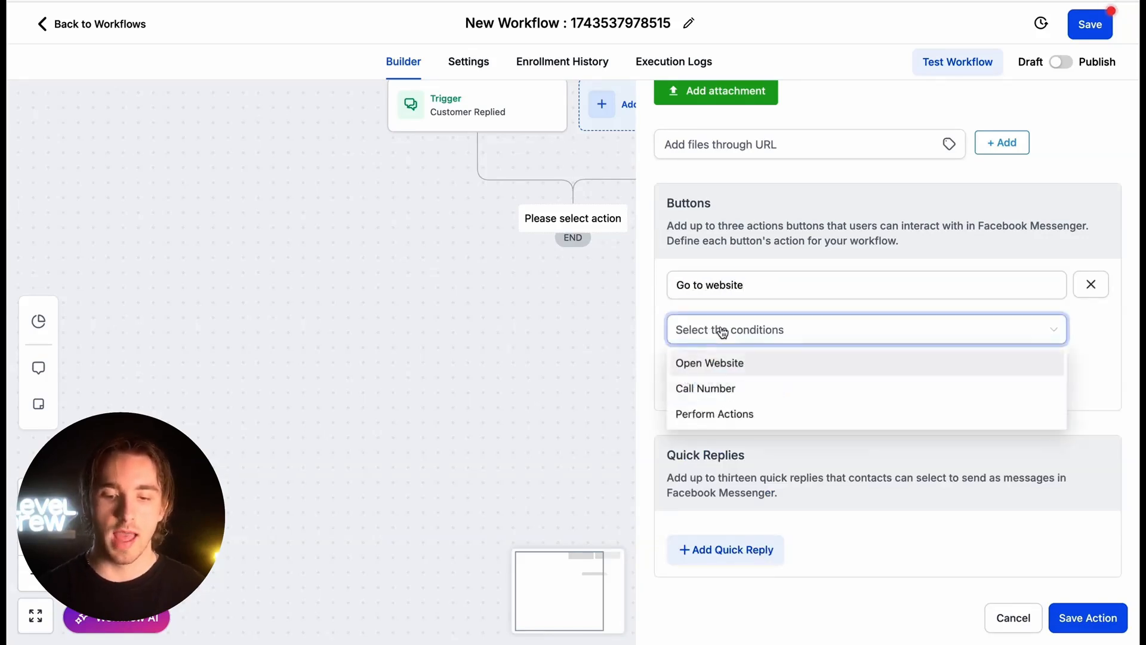
click(709, 362)
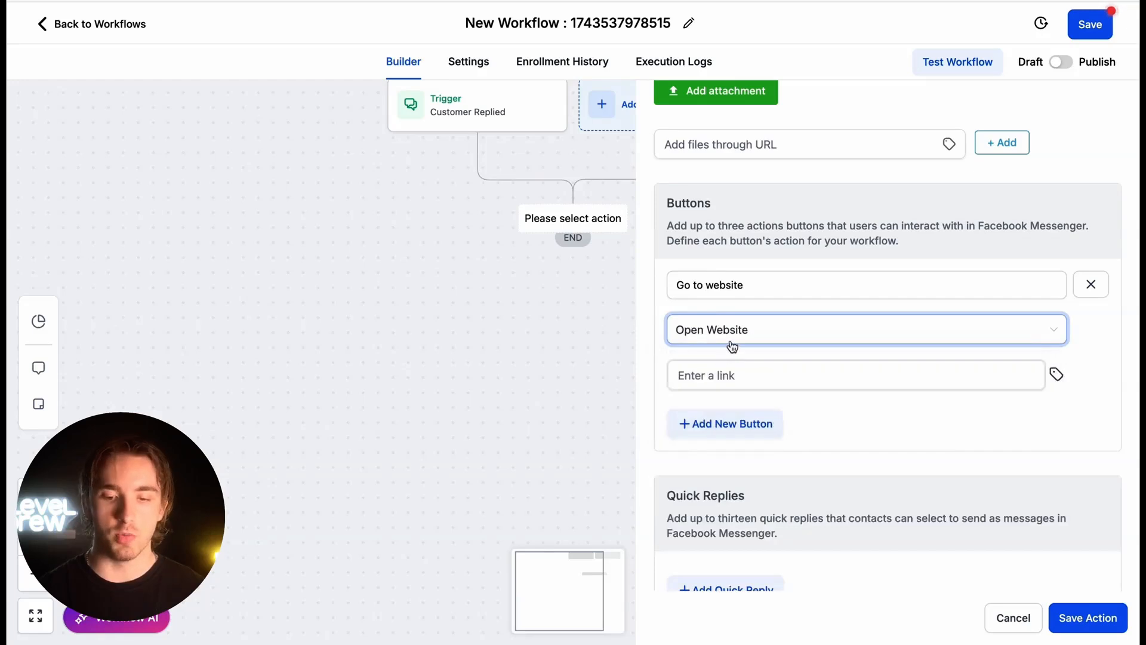
click(866, 329)
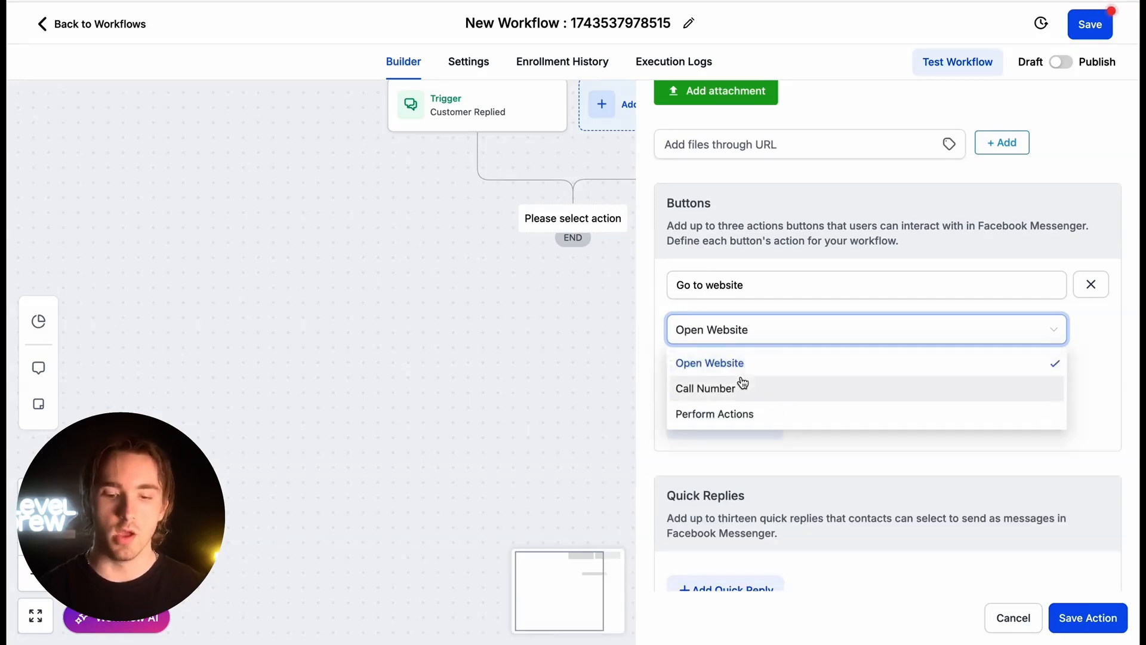
click(715, 414)
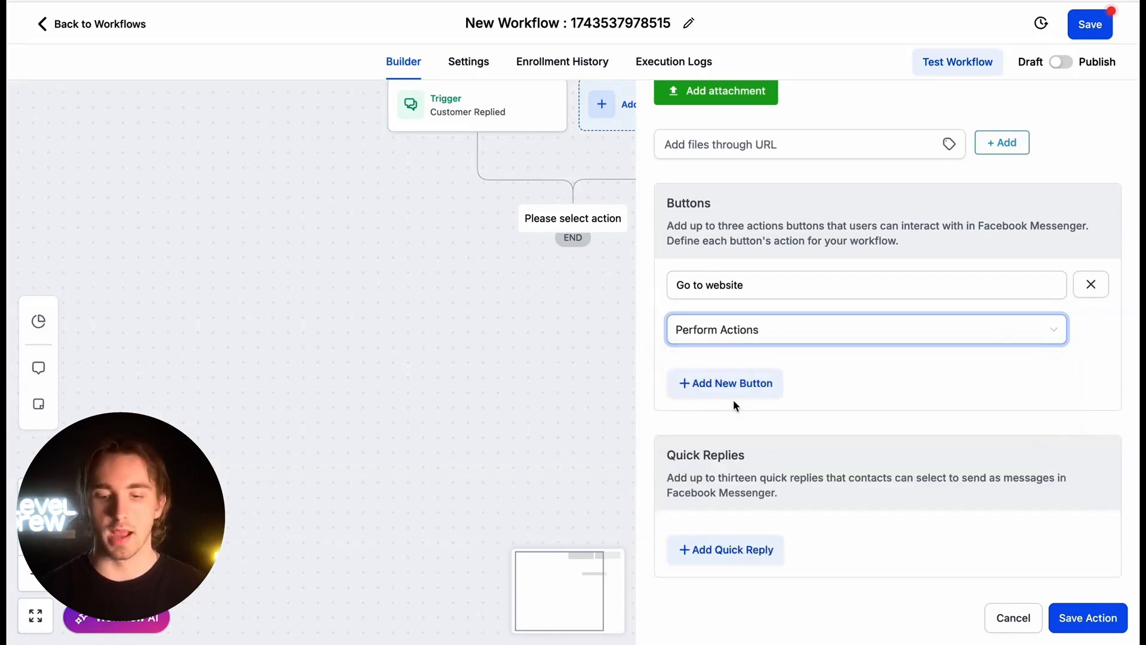
mouse_move(821, 398)
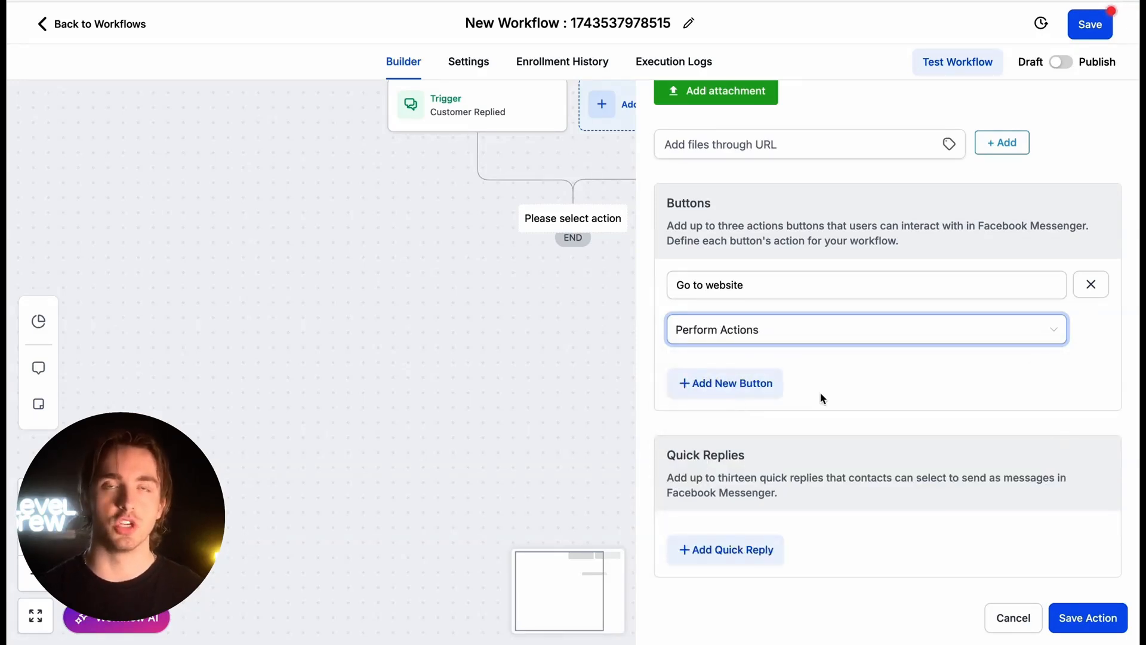
click(1087, 618)
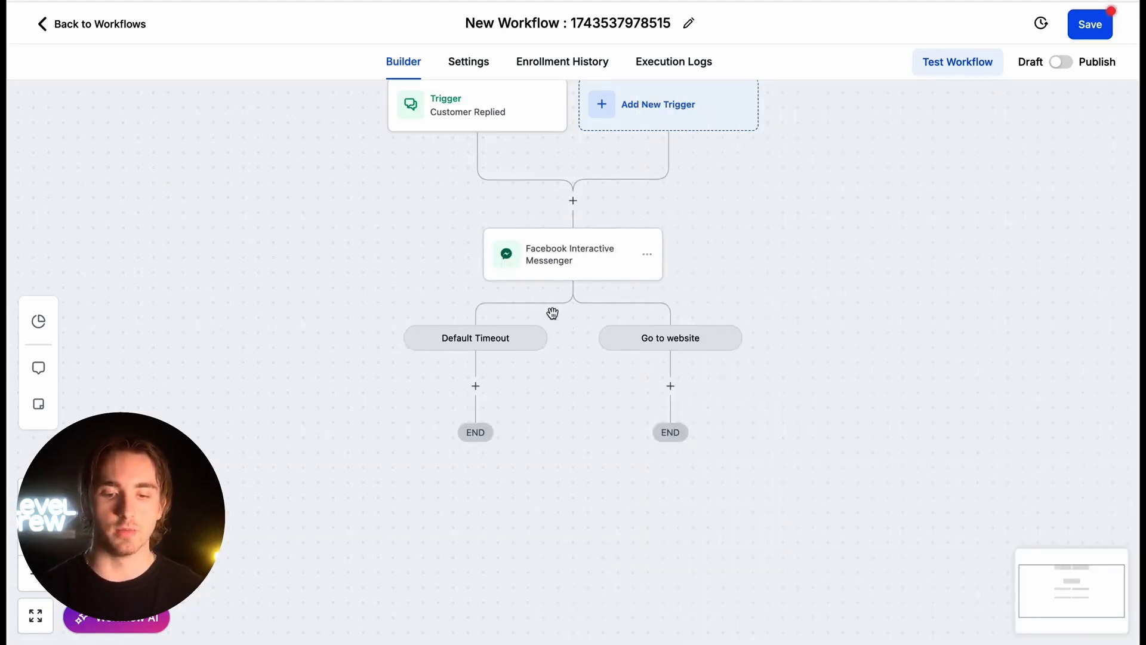
Step: Add a Facebook Interactive Messenger step under the Go to website branch
click(670, 385)
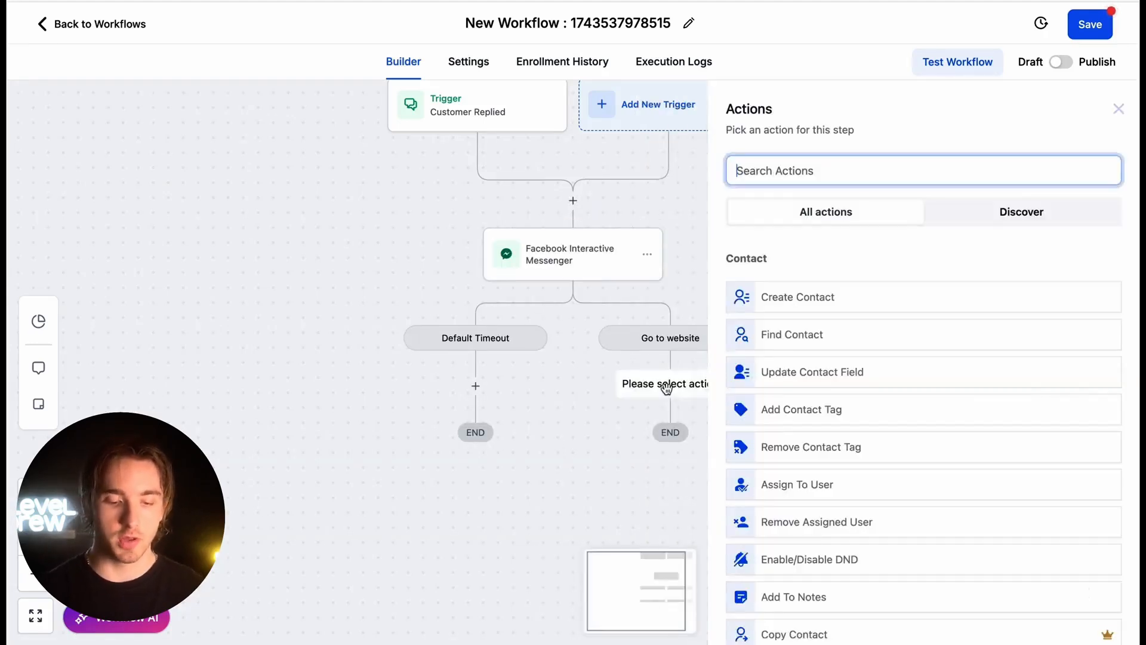
text(face)
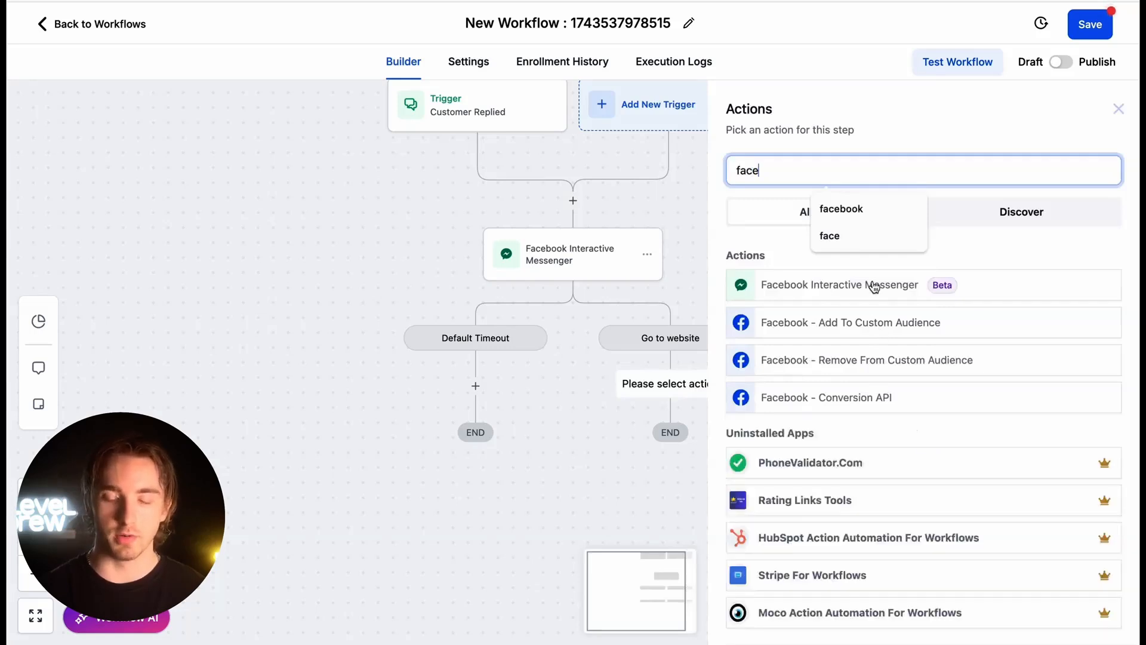
click(838, 284)
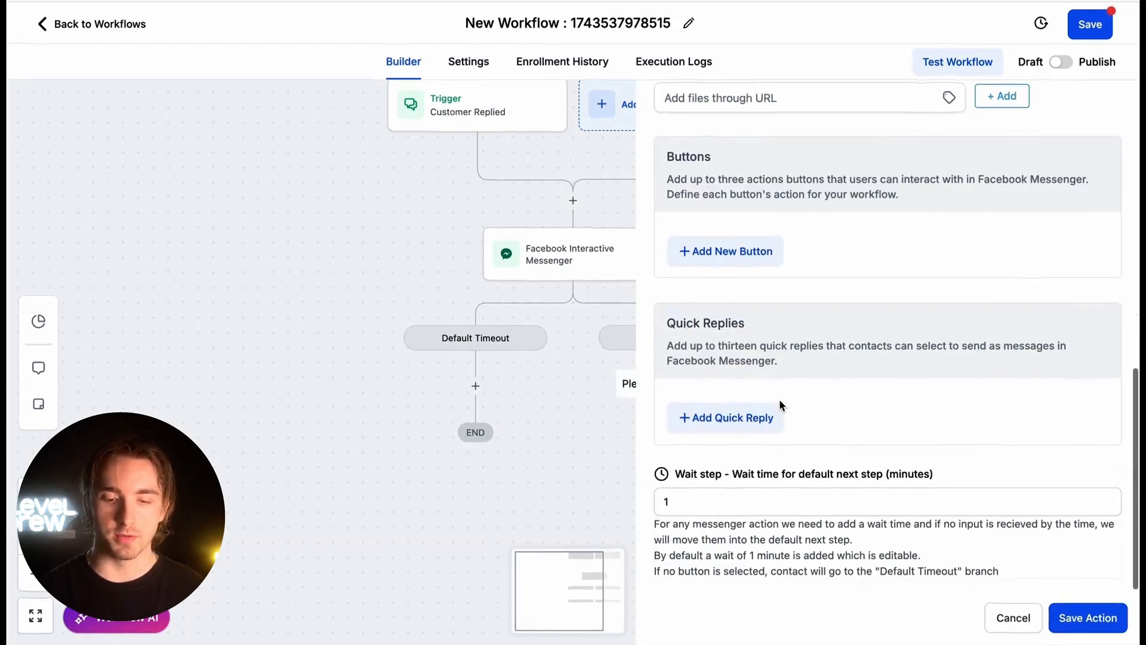
scroll(up, 3)
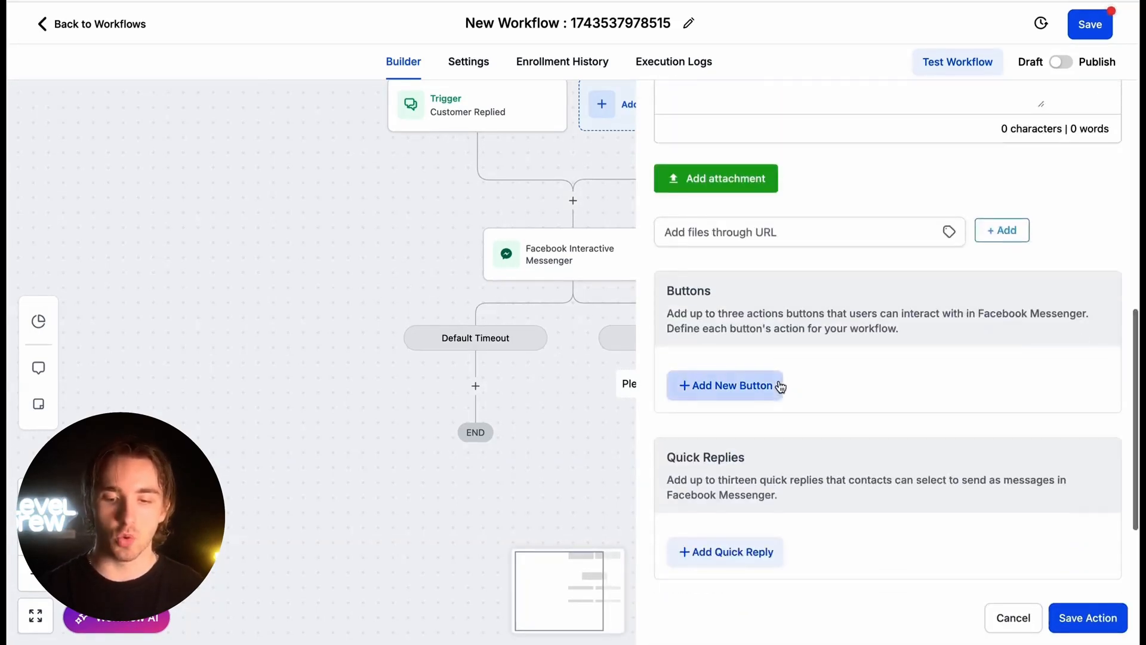